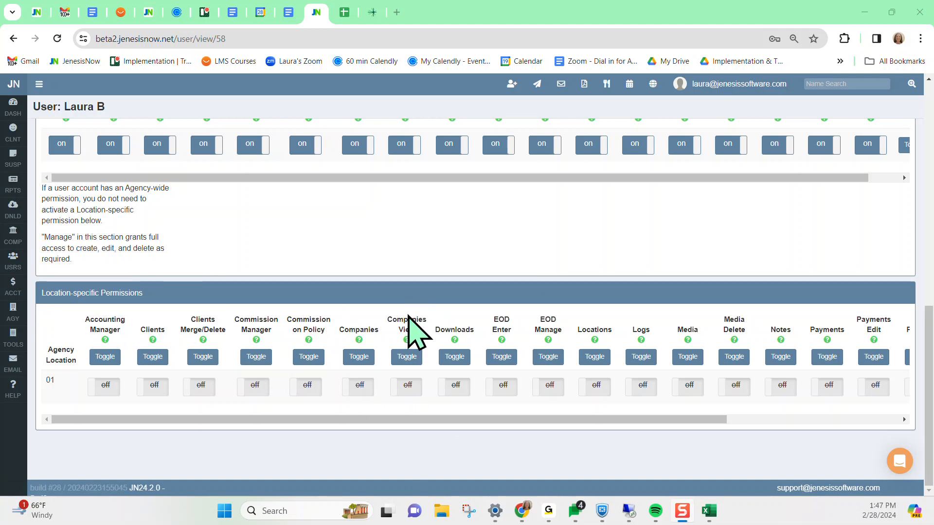
pyautogui.scroll(3)
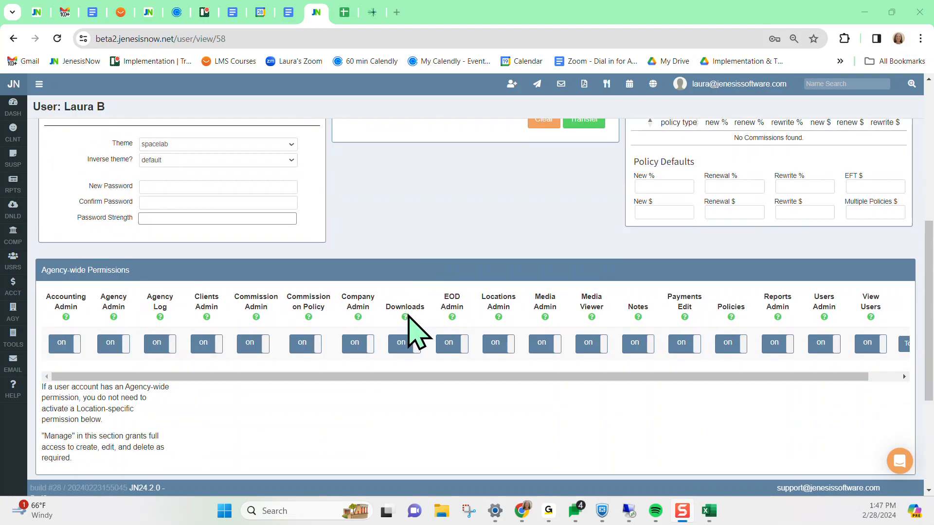
pyautogui.scroll(-3)
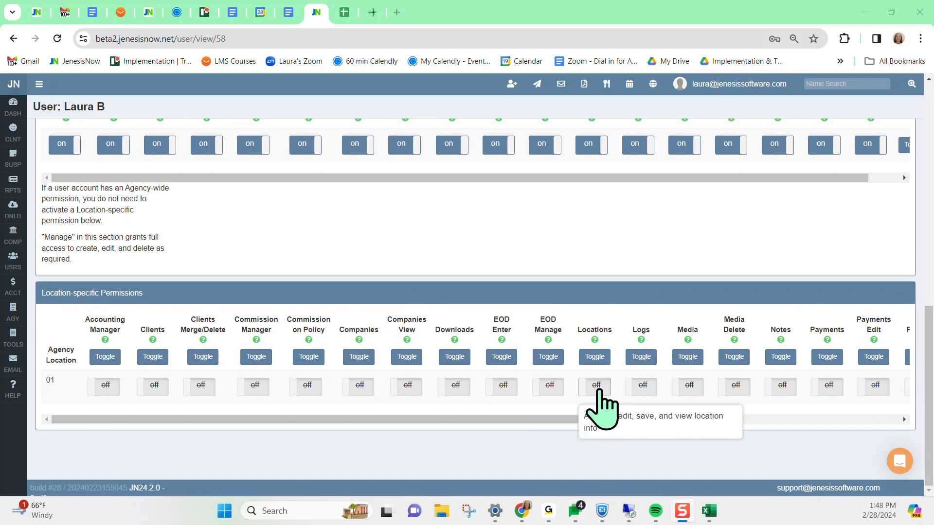
pyautogui.moveTo(377, 322)
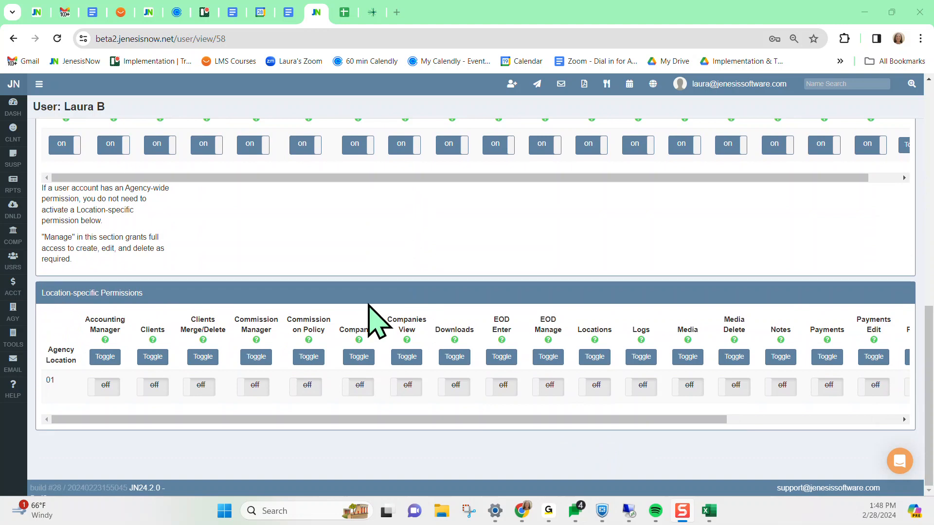
pyautogui.moveTo(594, 386)
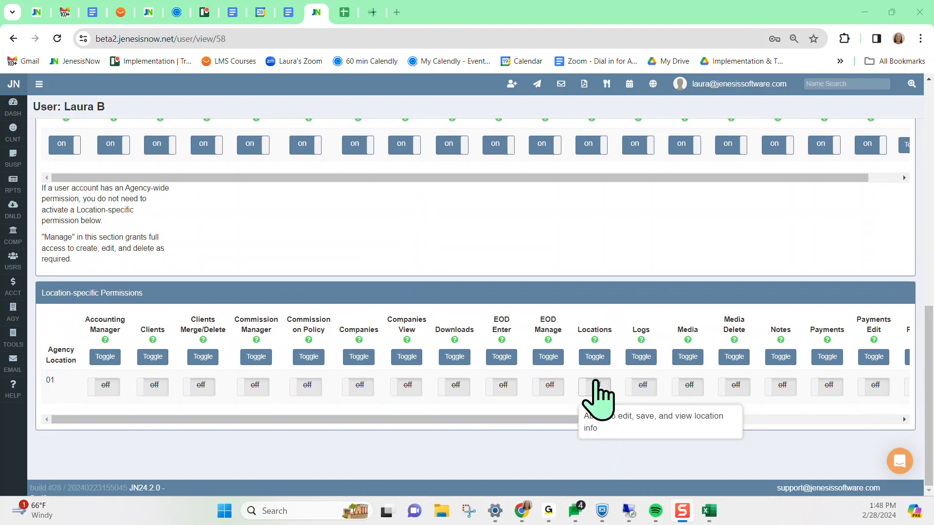
pyautogui.moveTo(590, 333)
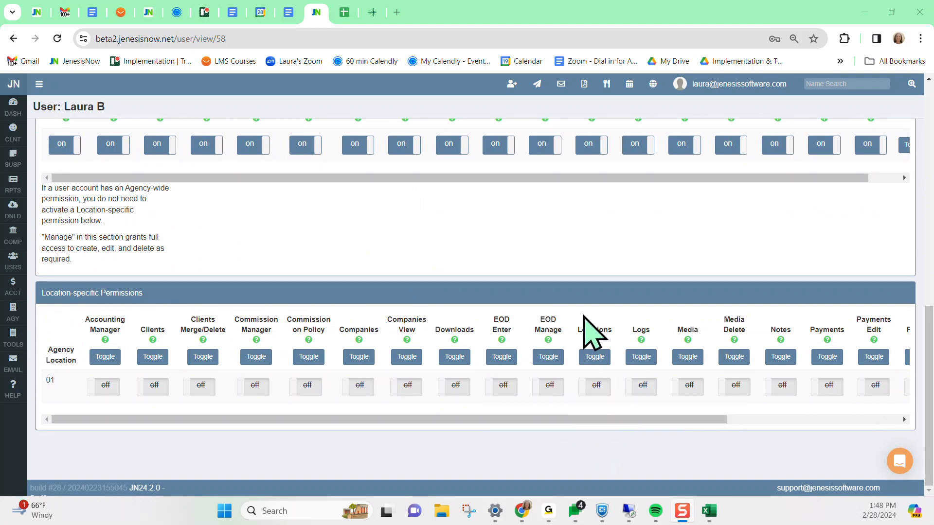
pyautogui.moveTo(617, 301)
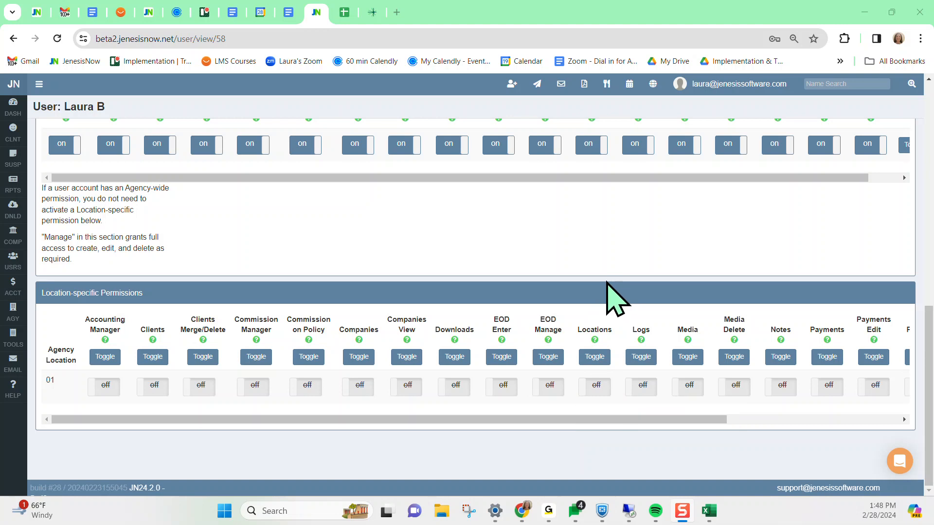
pyautogui.moveTo(598, 450)
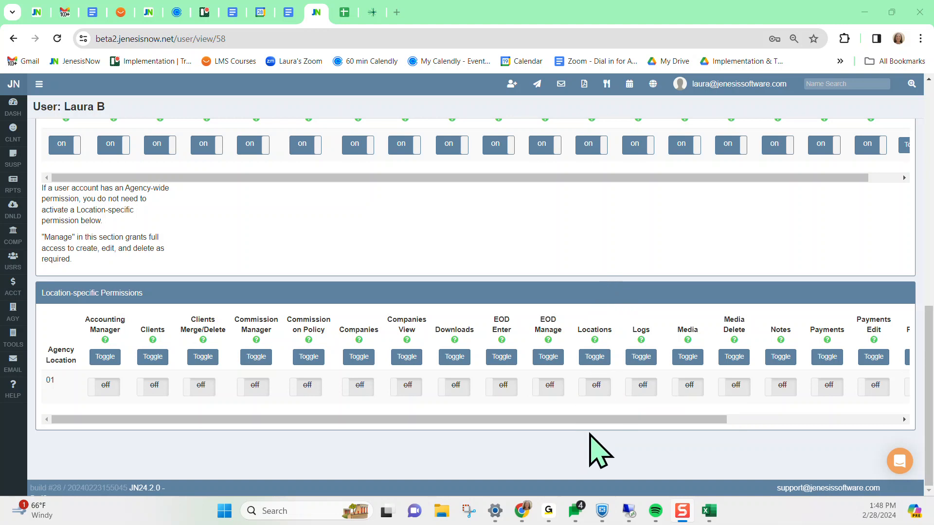
pyautogui.moveTo(648, 280)
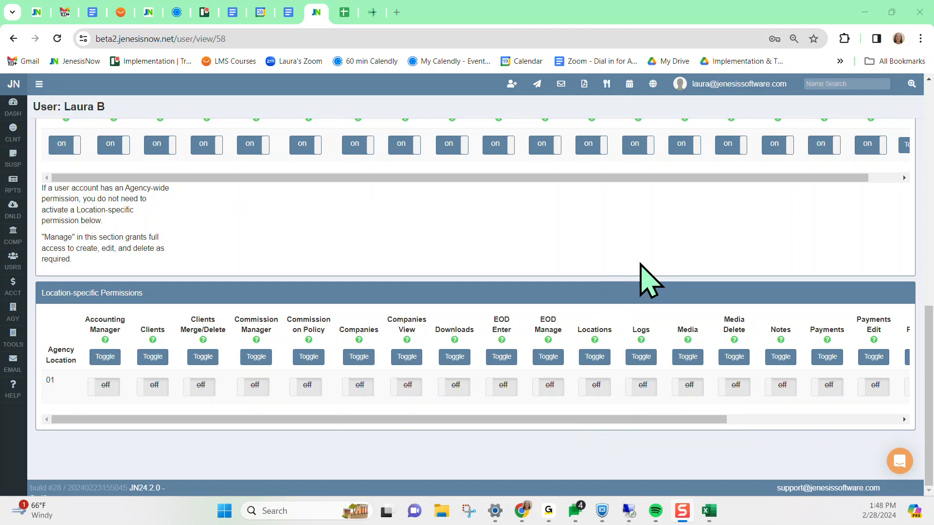
pyautogui.click(591, 386)
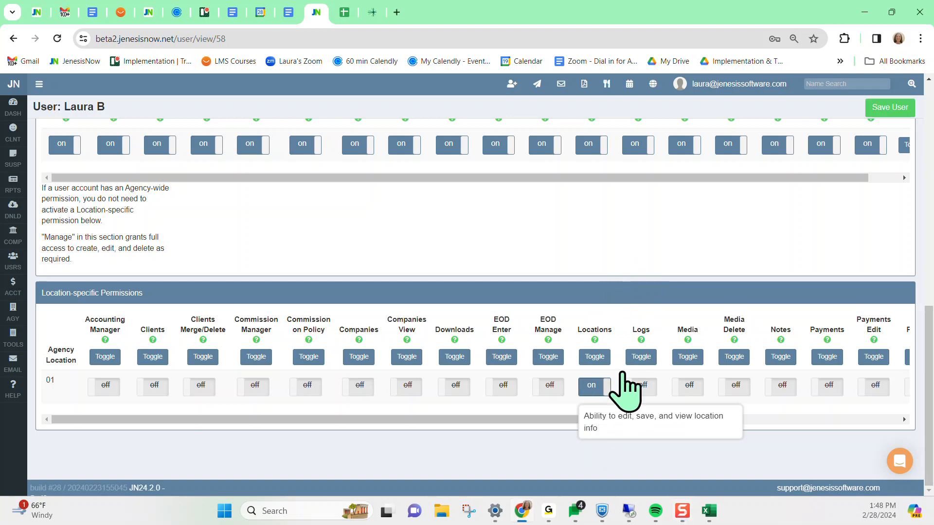
pyautogui.moveTo(684, 267)
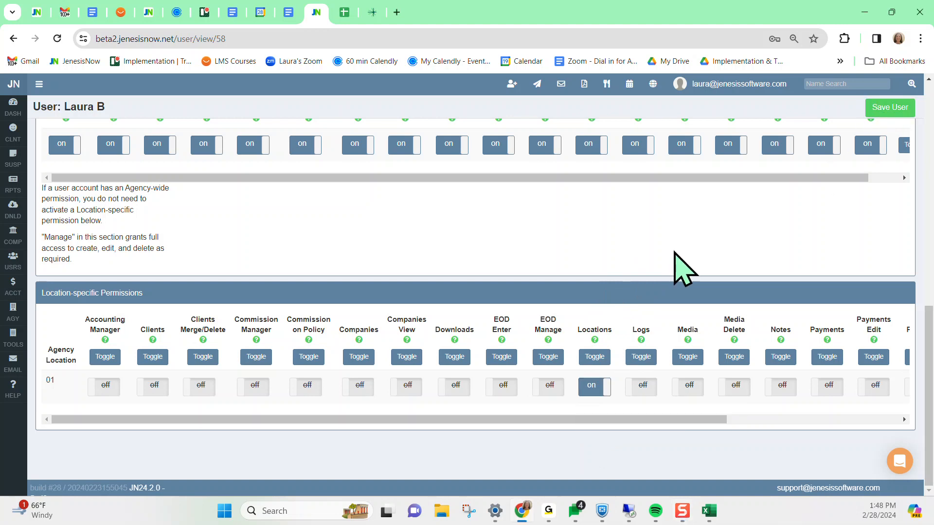
pyautogui.click(889, 108)
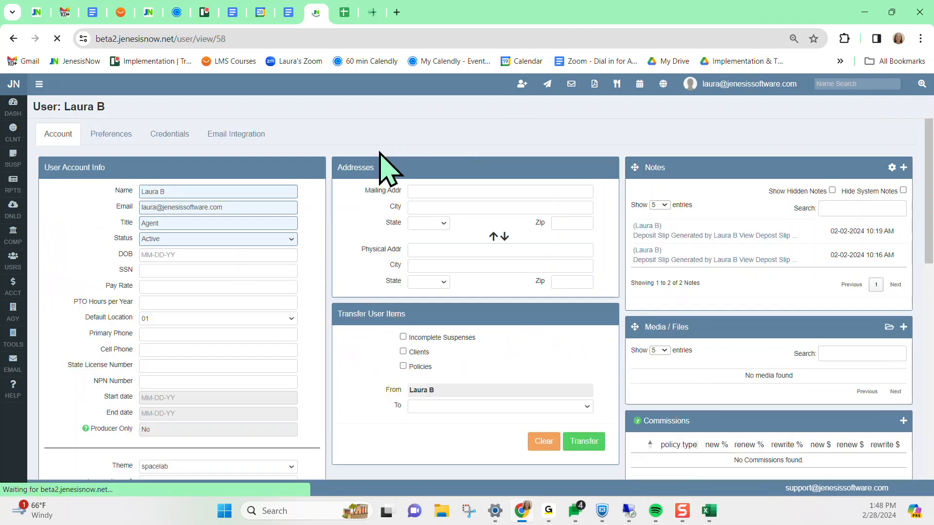
pyautogui.click(13, 310)
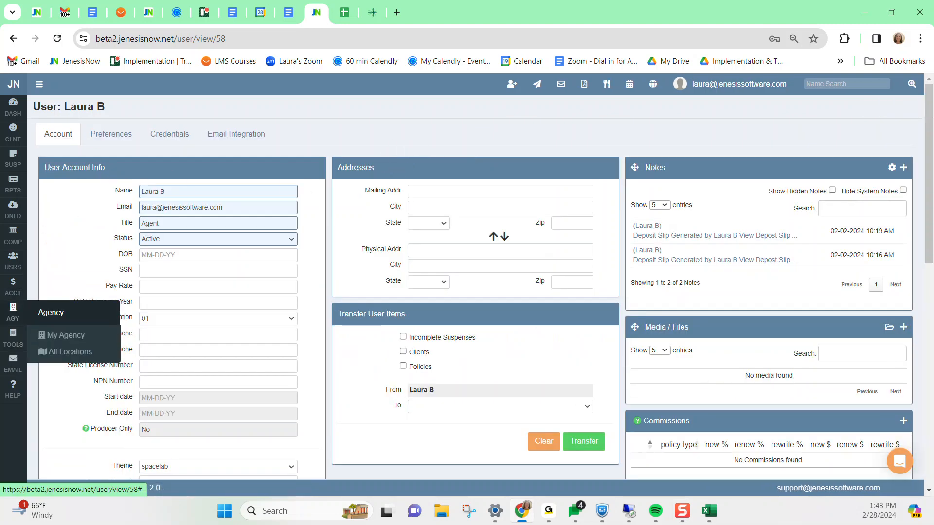
pyautogui.moveTo(70, 352)
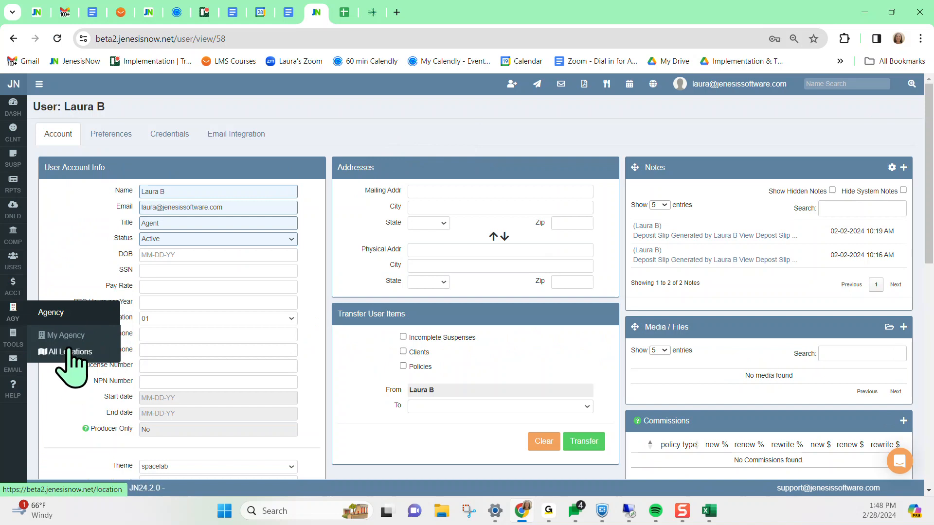
pyautogui.click(70, 351)
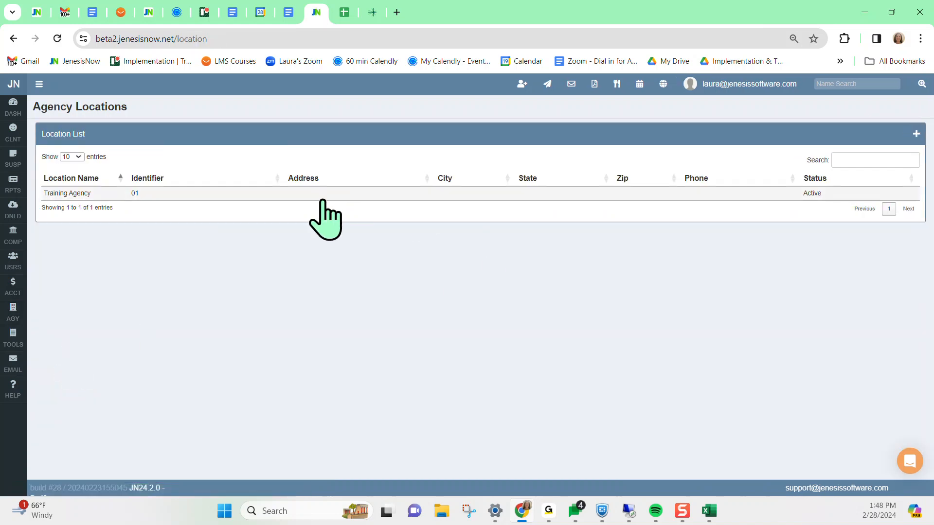
# - Open the Training Agency location's edit page
pyautogui.click(66, 193)
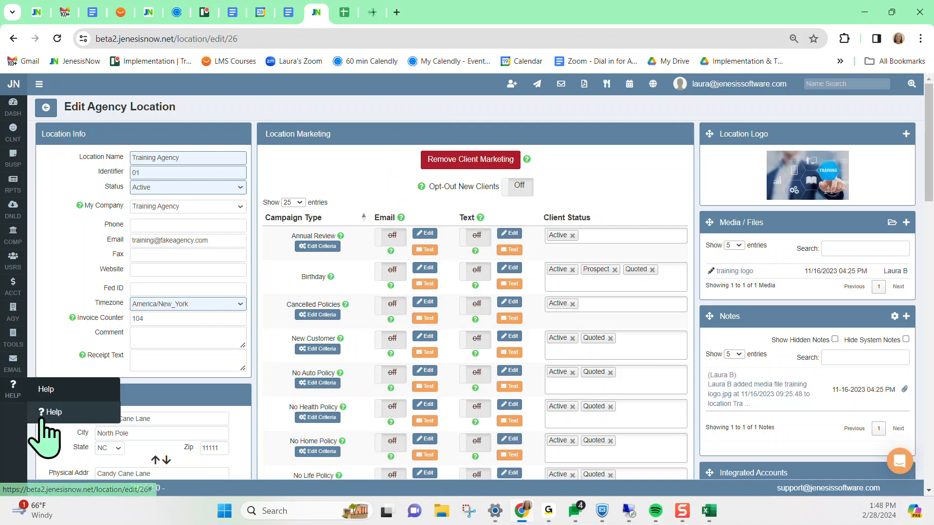
# - Show the Support dialog with phone, email and suggestion contacts
pyautogui.click(53, 411)
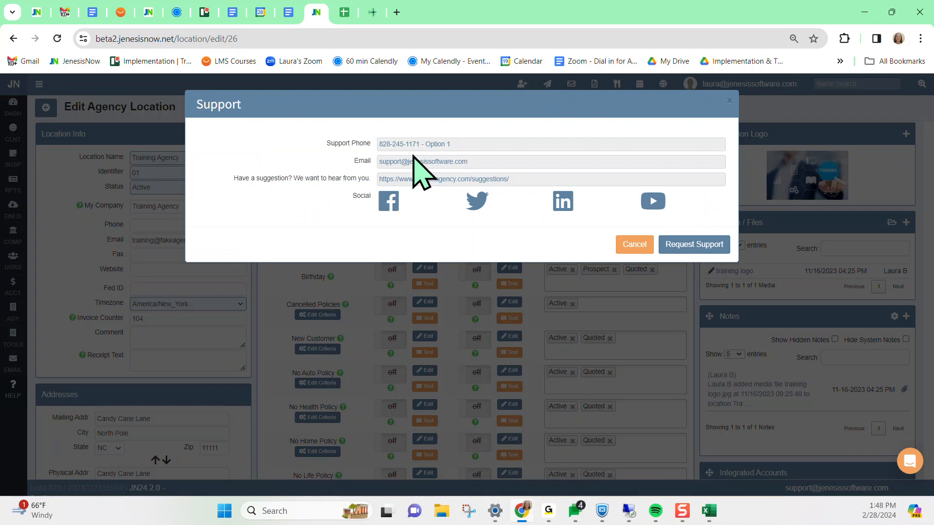